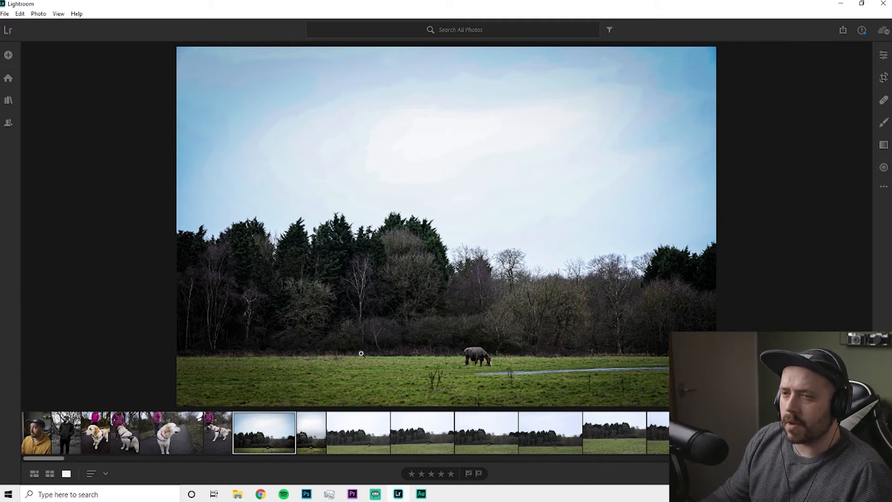
mouse_move(470, 378)
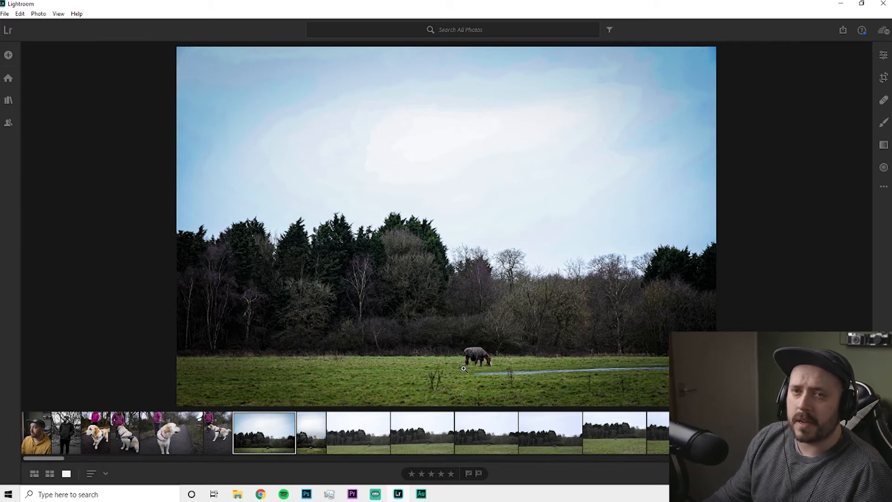
mouse_move(548, 391)
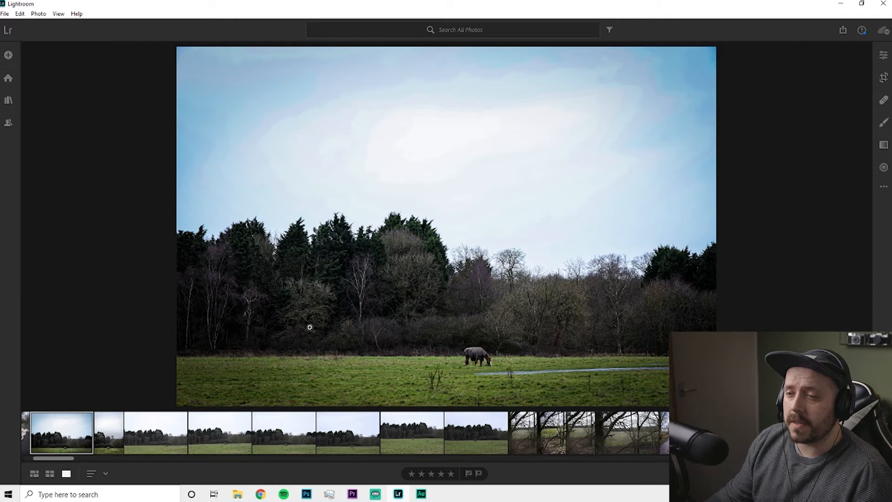
mouse_move(415, 336)
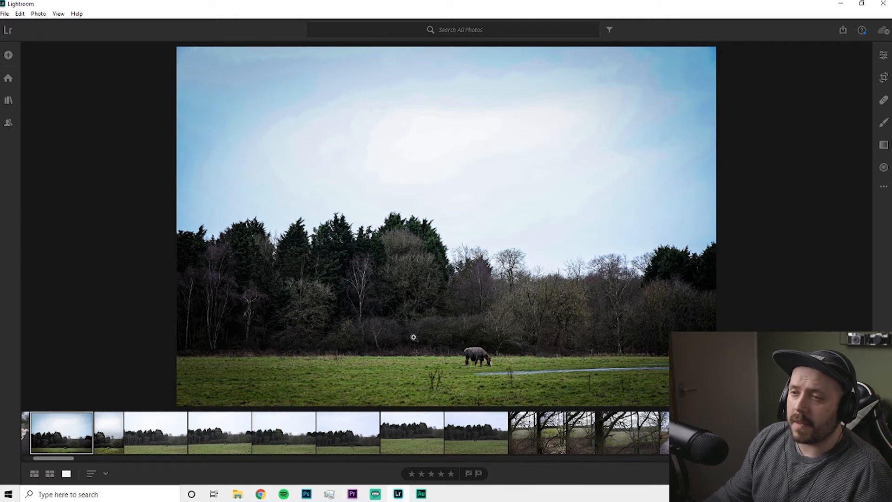
mouse_move(411, 343)
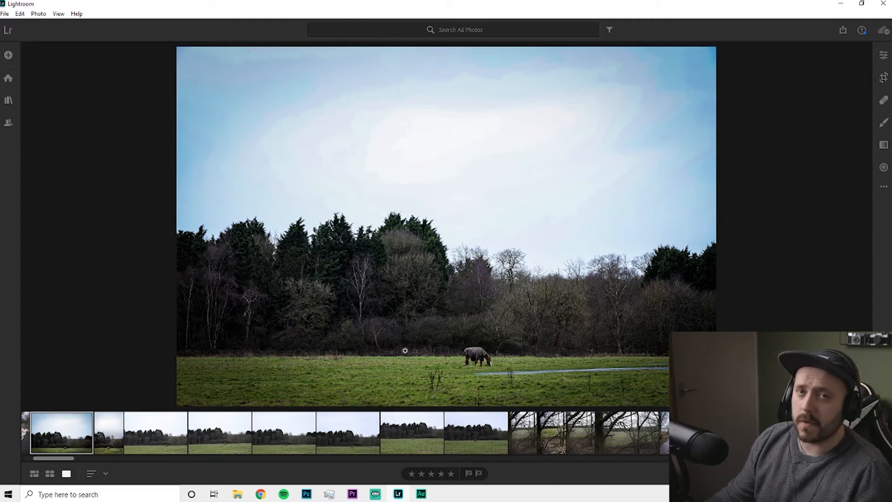
mouse_move(489, 325)
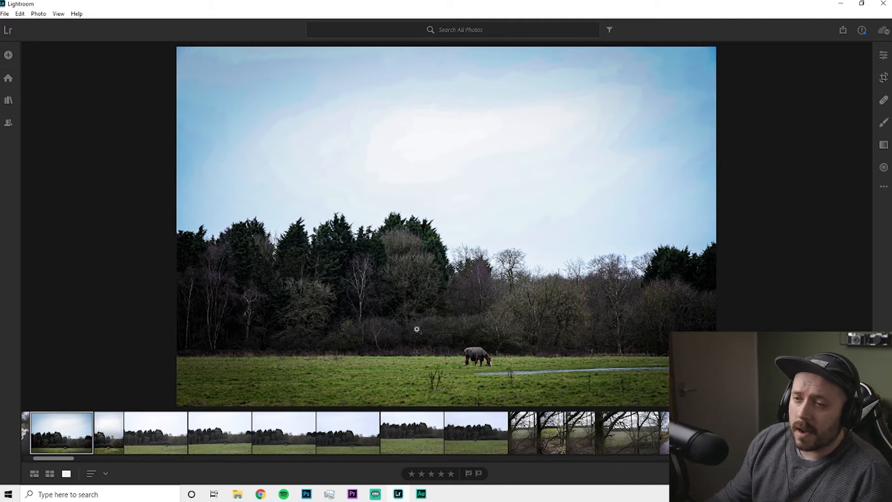
mouse_move(409, 347)
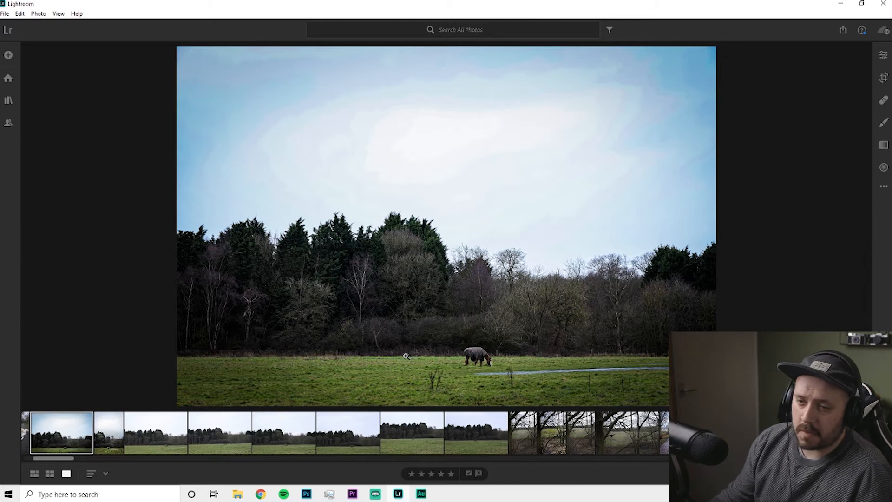
mouse_move(558, 347)
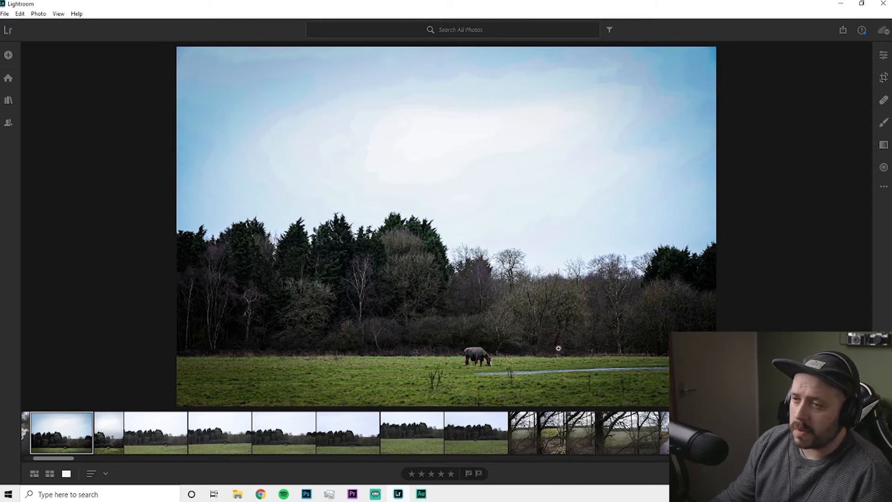
mouse_move(661, 359)
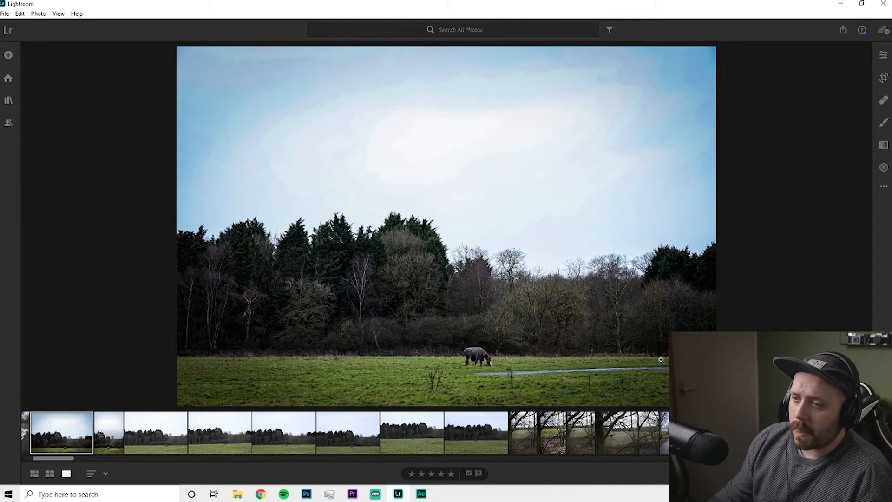
mouse_move(528, 359)
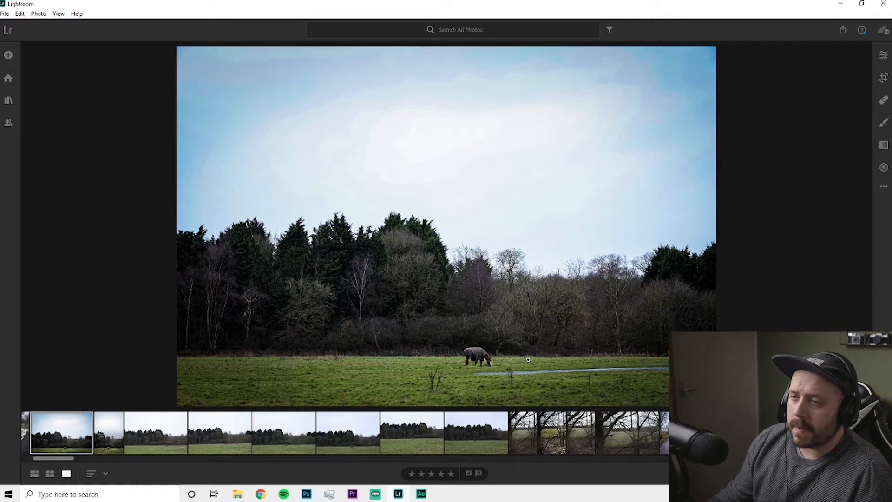
mouse_move(606, 369)
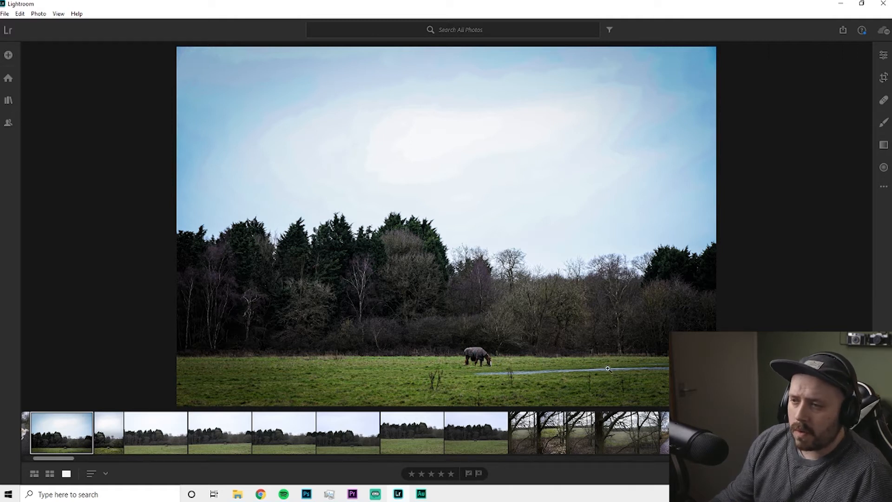
mouse_move(525, 363)
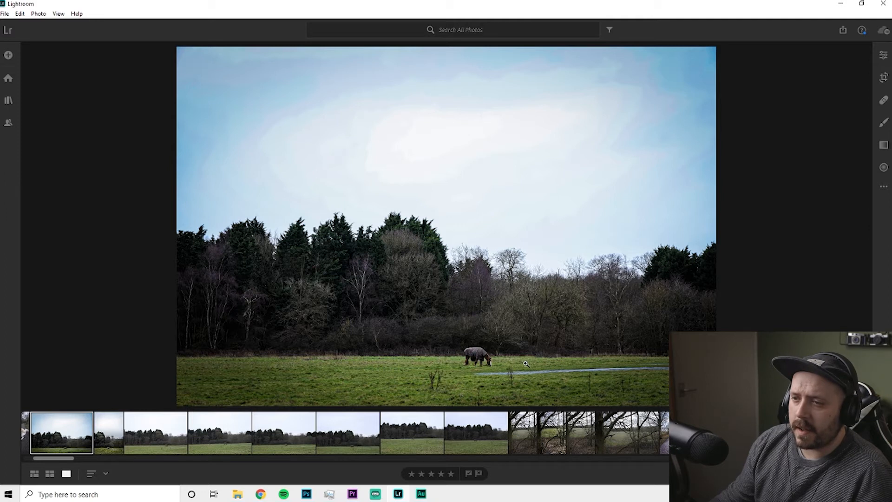
mouse_move(471, 369)
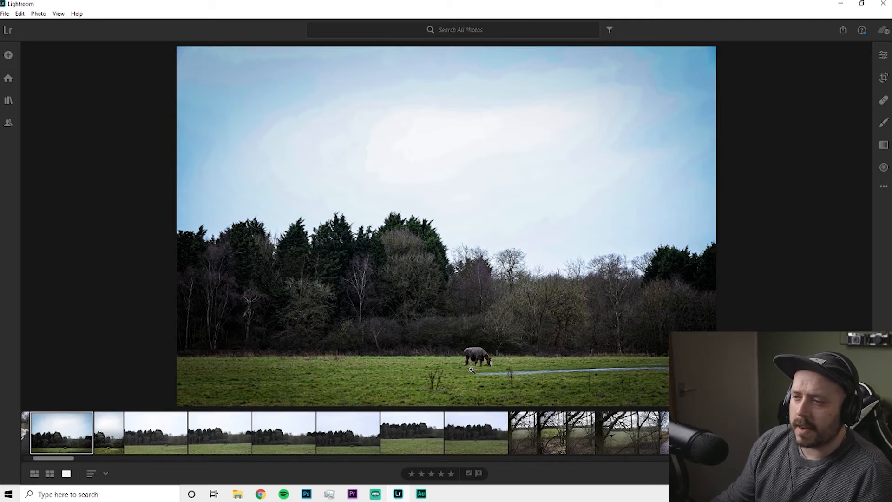
mouse_move(472, 374)
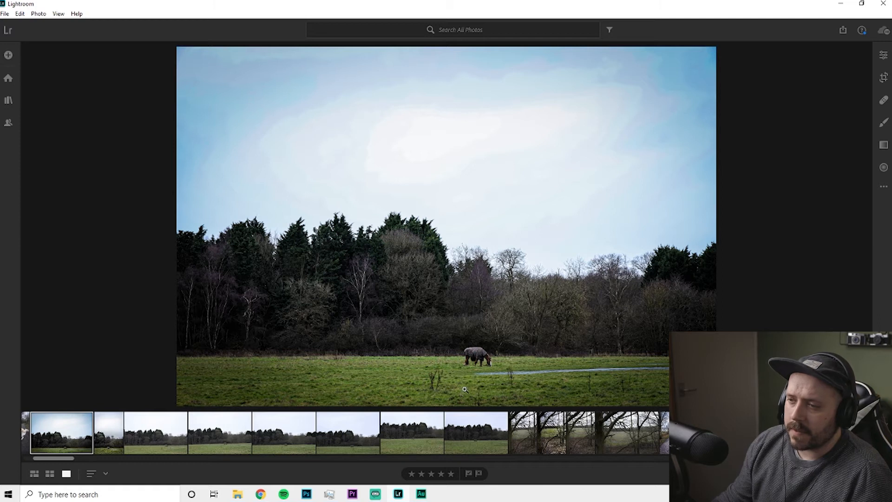
mouse_move(508, 369)
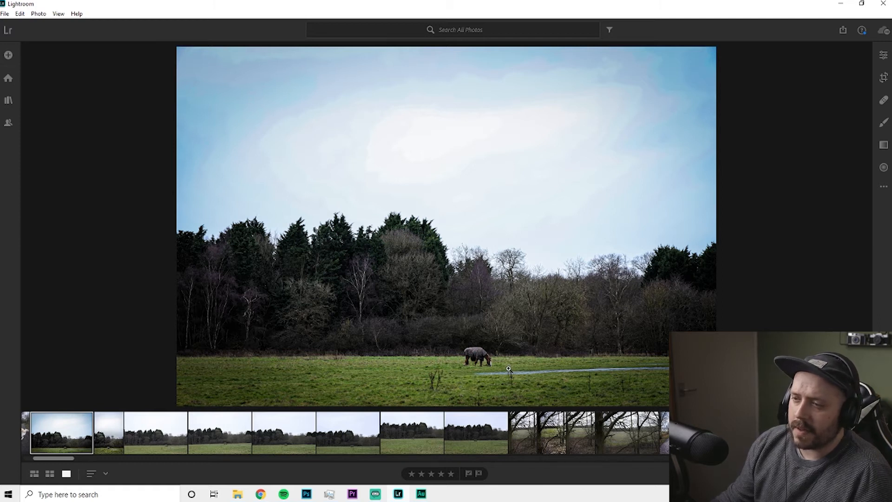
mouse_move(492, 346)
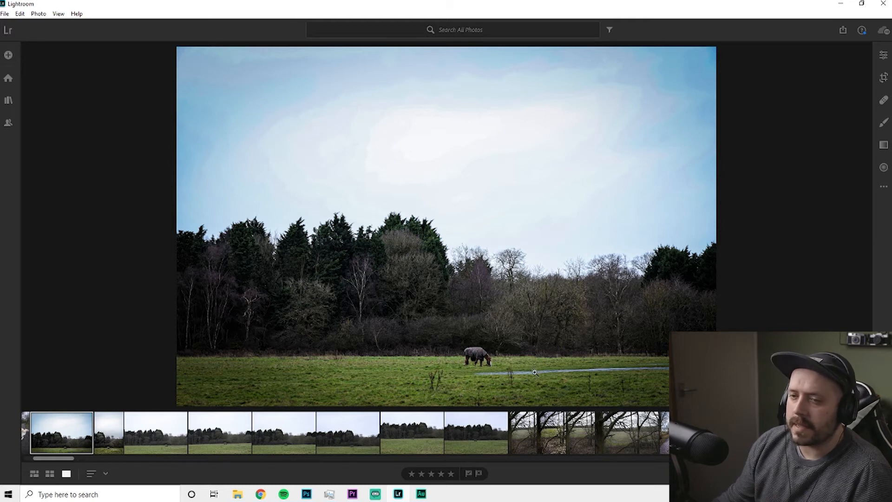
mouse_move(316, 377)
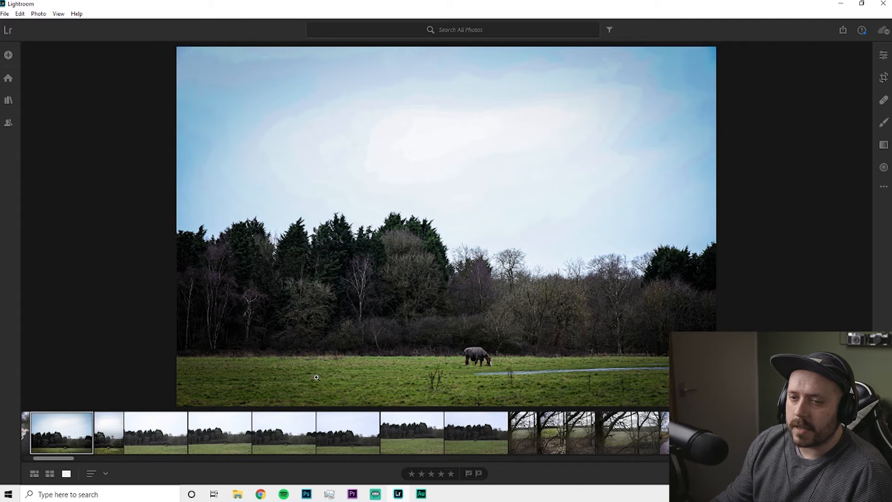
mouse_move(348, 449)
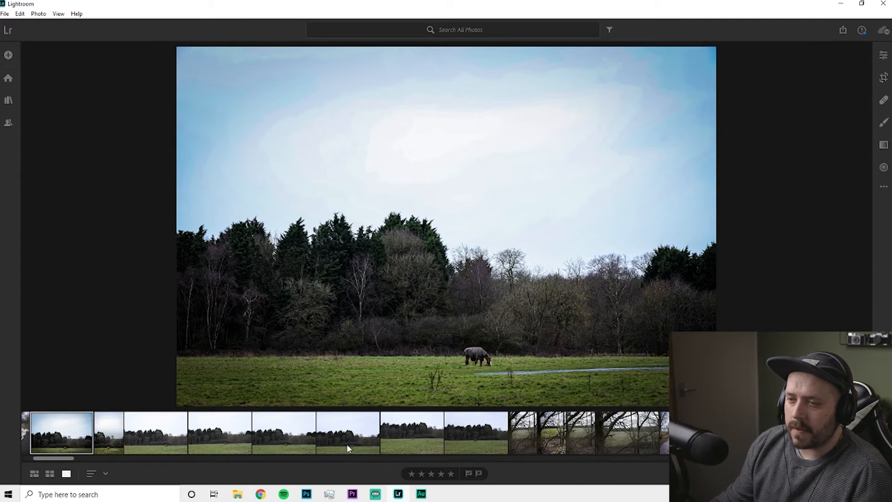
mouse_move(412, 447)
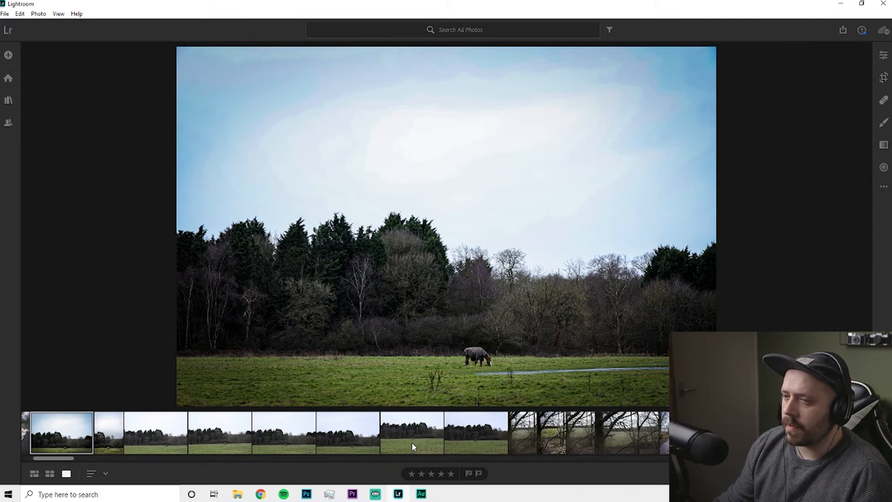
- Compare three unedited field shots, return to the edited horse photo, then show its portrait version
click(412, 432)
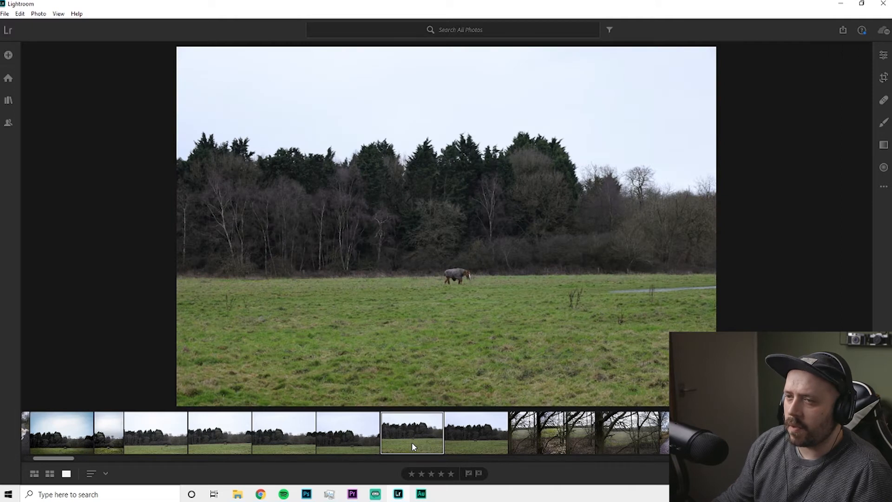
click(476, 432)
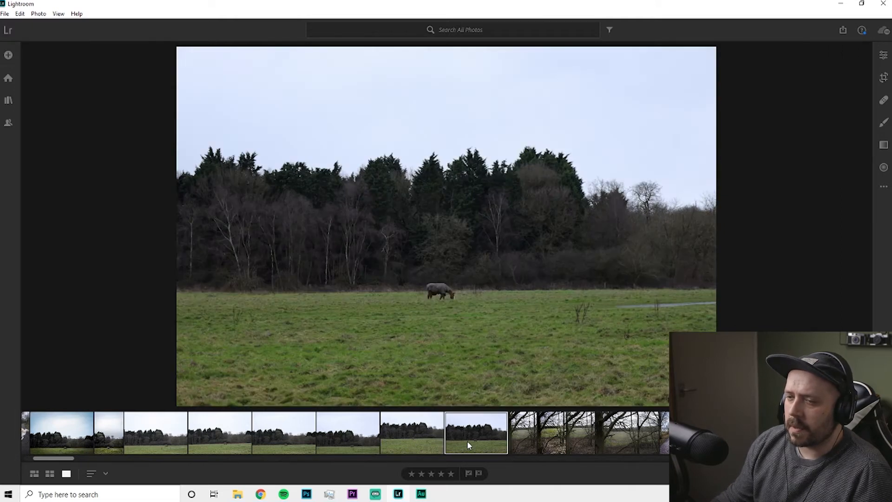
click(346, 433)
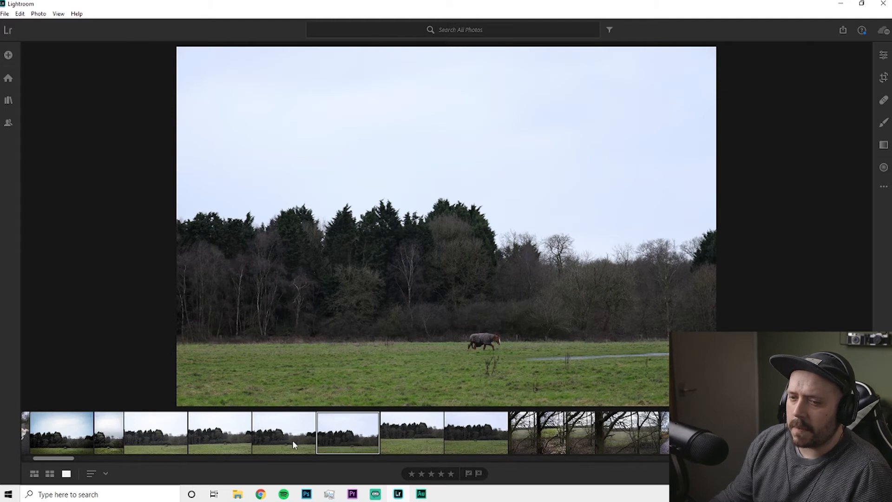
click(61, 433)
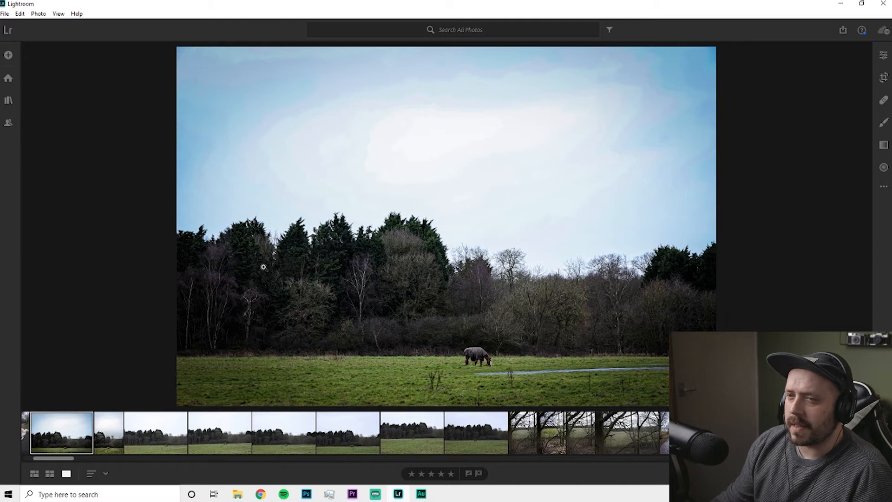
mouse_move(344, 90)
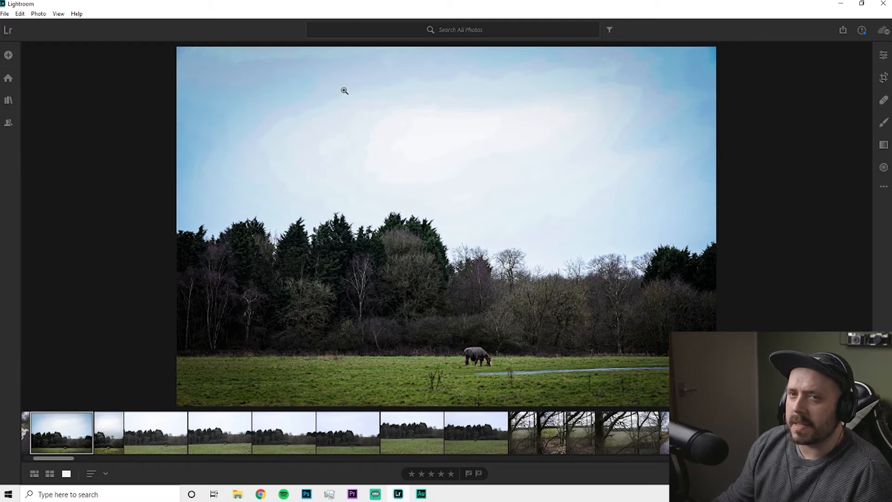
mouse_move(496, 302)
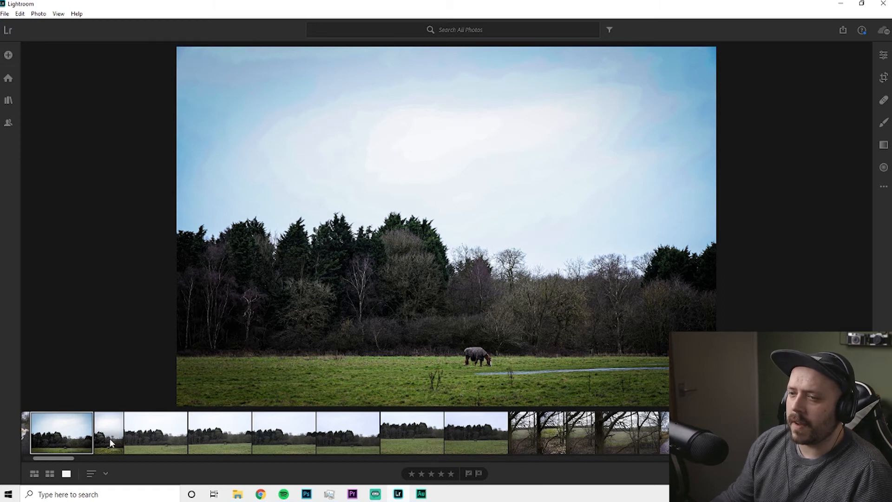
click(107, 432)
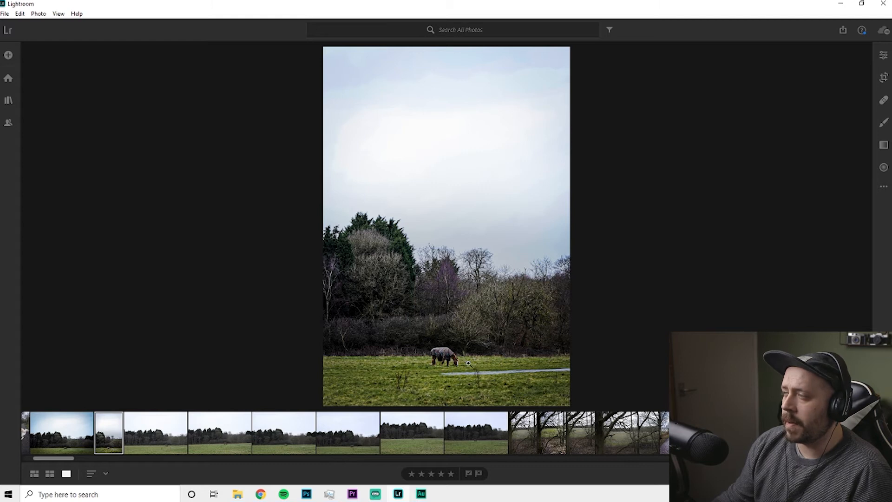
mouse_move(493, 268)
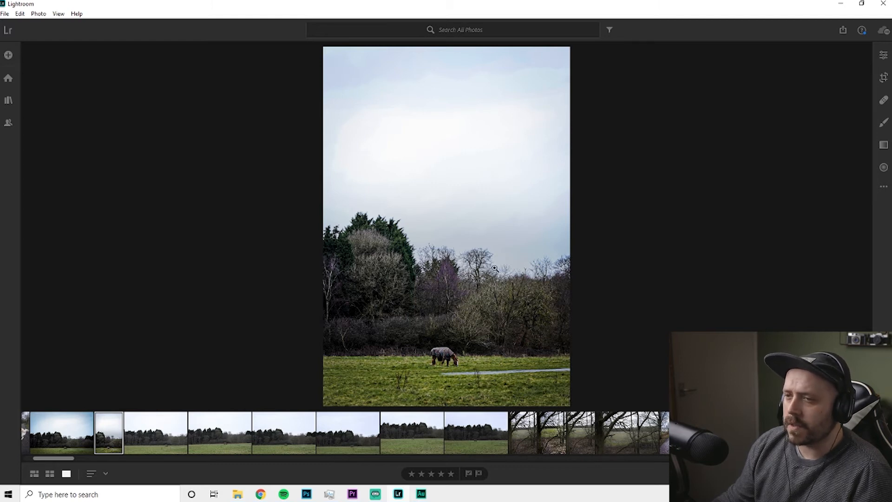
mouse_move(558, 133)
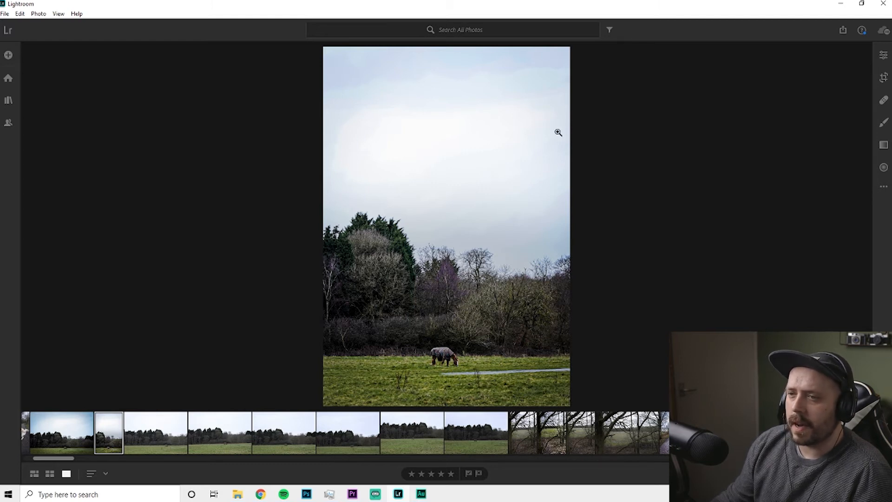
mouse_move(529, 158)
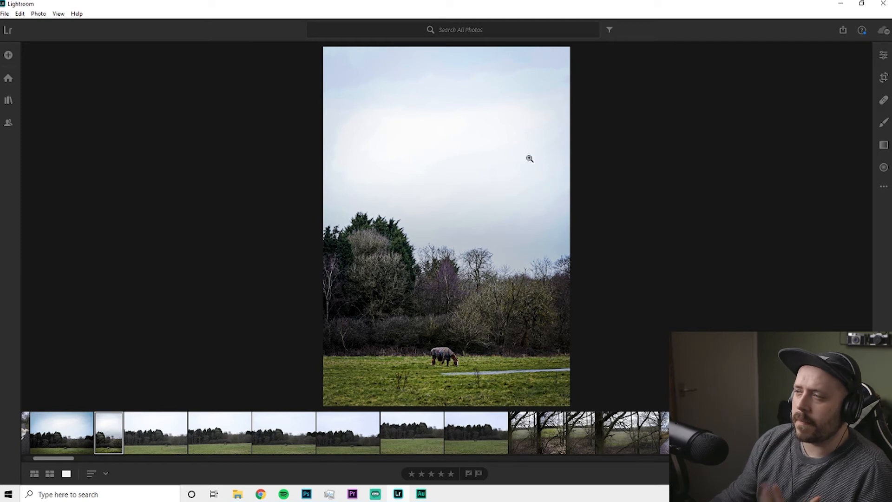
mouse_move(535, 196)
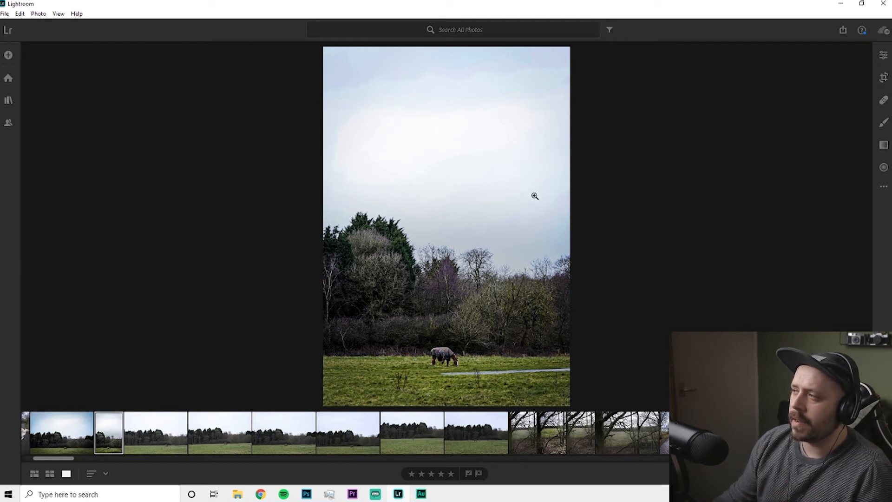
mouse_move(453, 361)
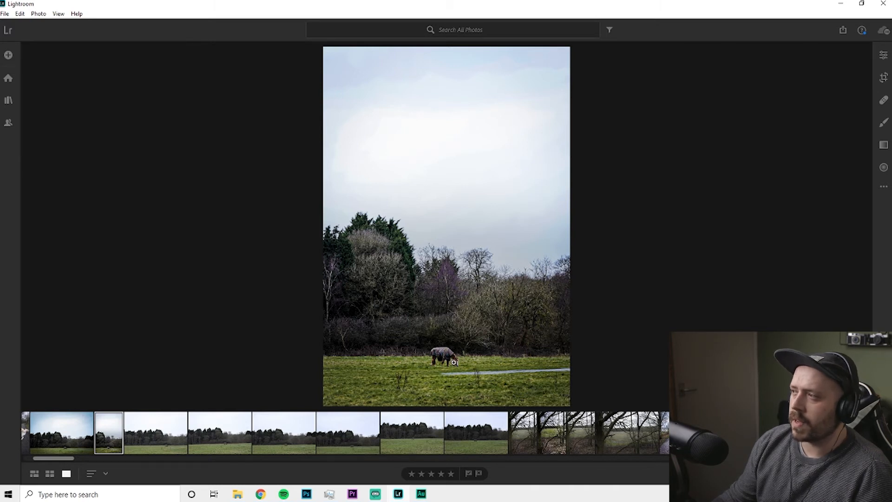
mouse_move(461, 361)
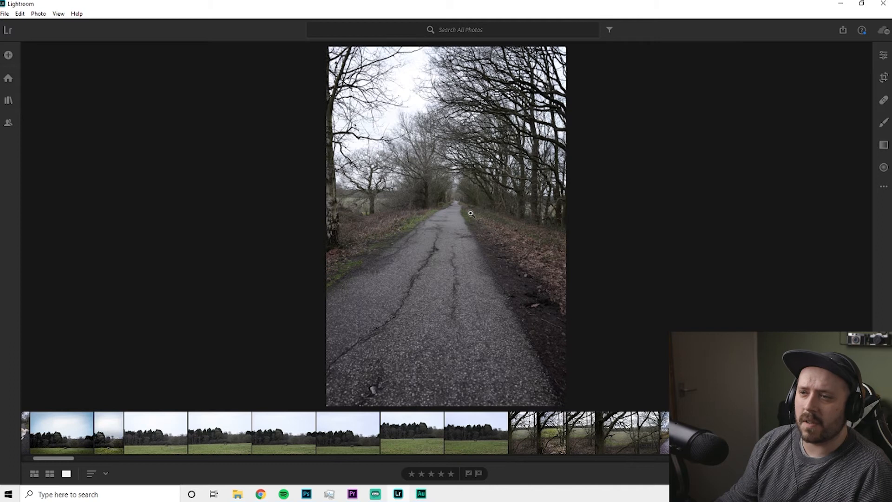
mouse_move(470, 214)
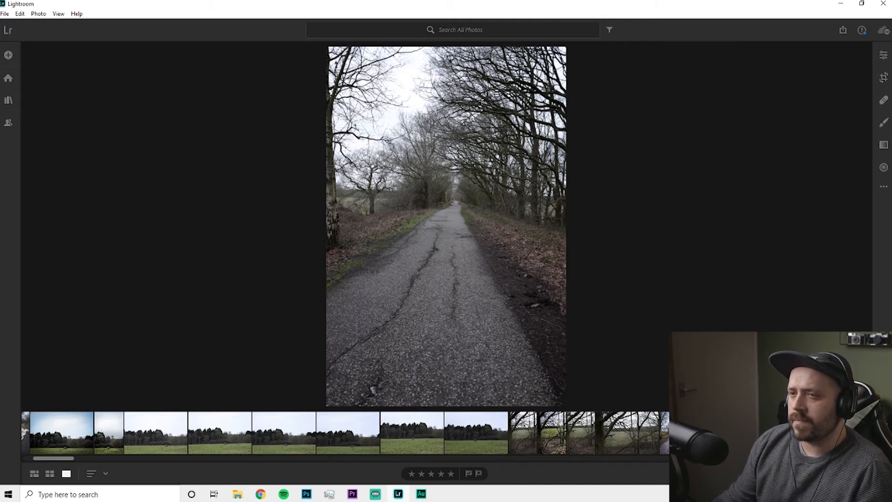
mouse_move(516, 194)
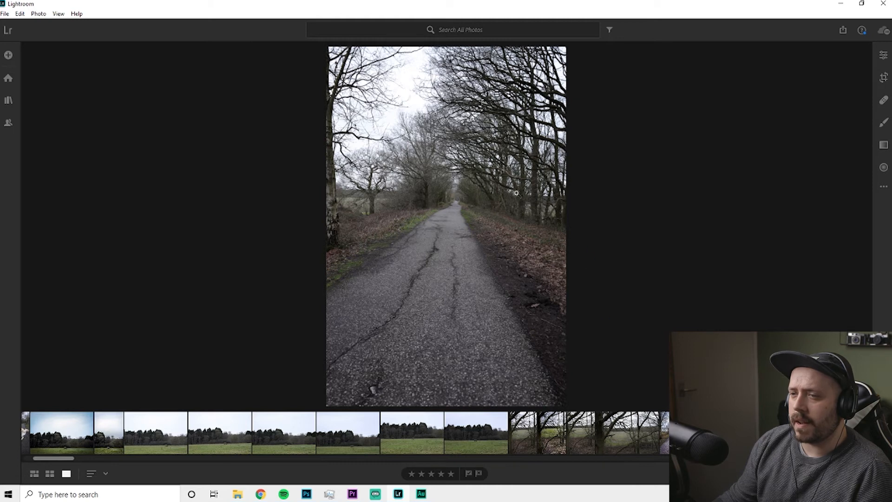
mouse_move(643, 467)
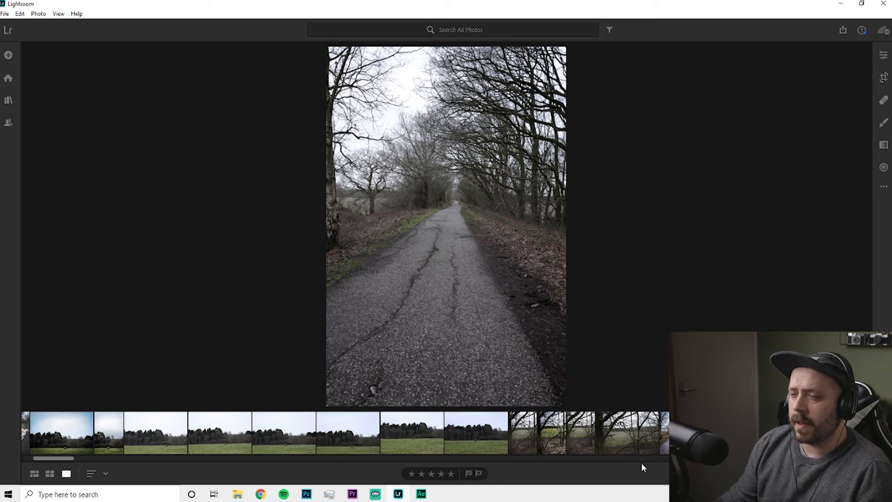
mouse_move(642, 466)
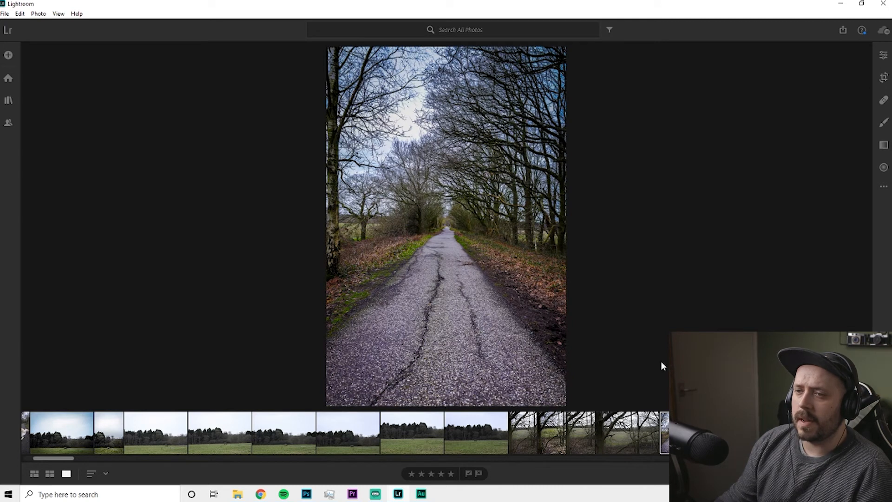
- Reveal the path photo's Effects, Color (vibrance +70) and Light (highlights -78, contrast +20) settings
click(882, 57)
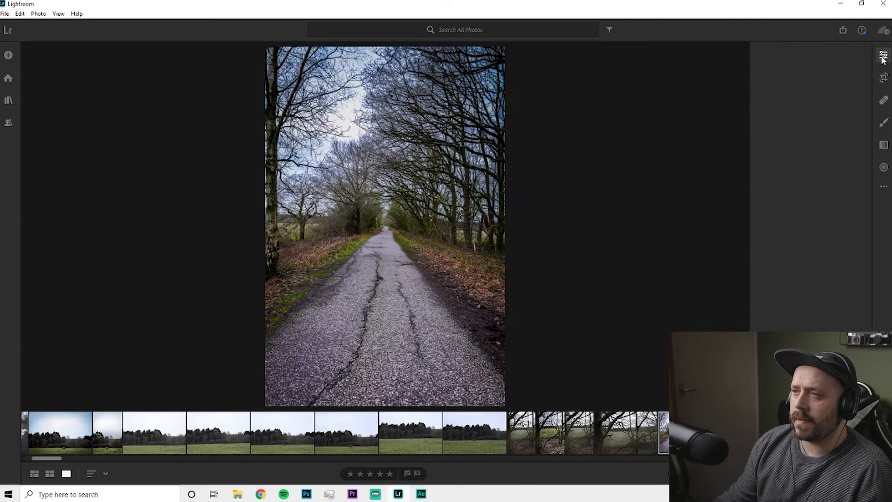
click(882, 54)
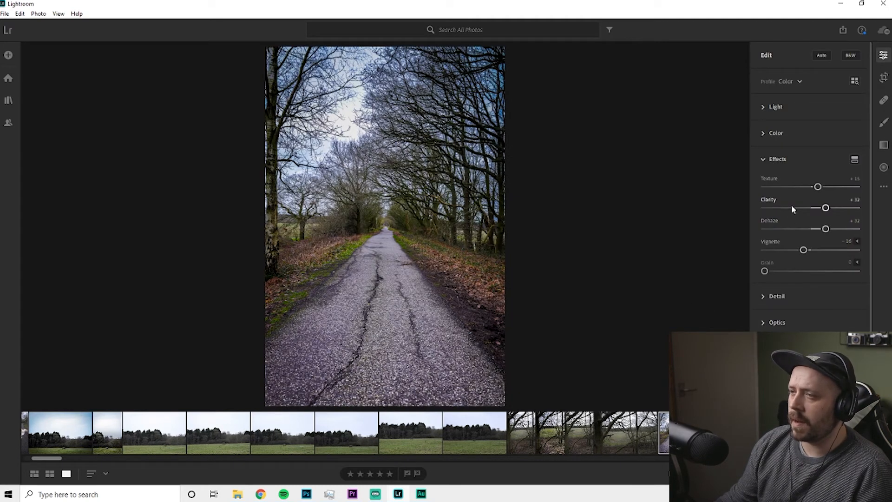
mouse_move(771, 133)
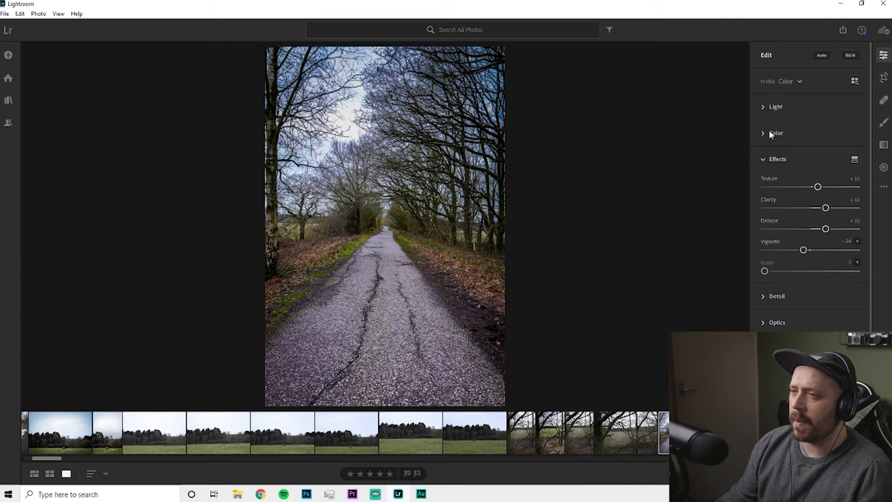
click(775, 133)
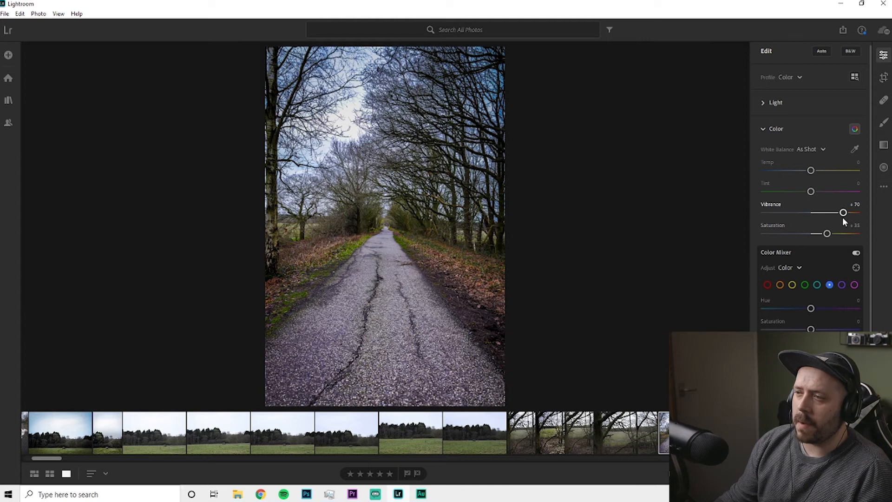
mouse_move(878, 134)
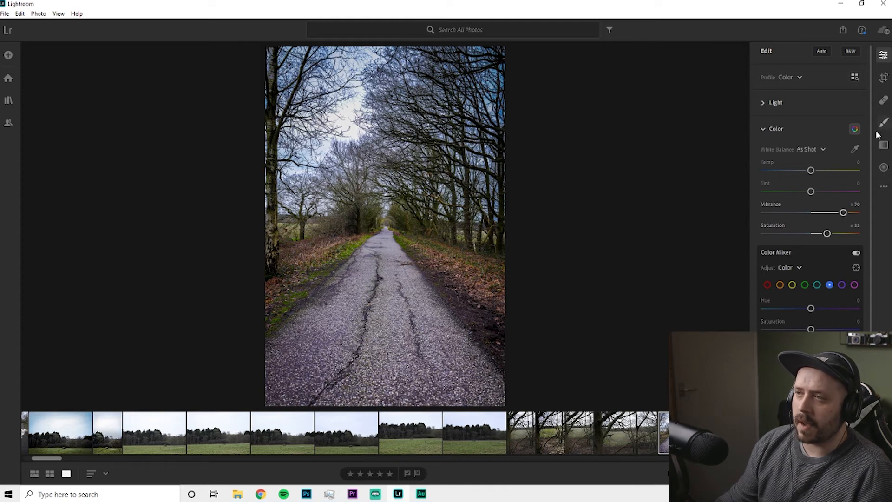
click(775, 106)
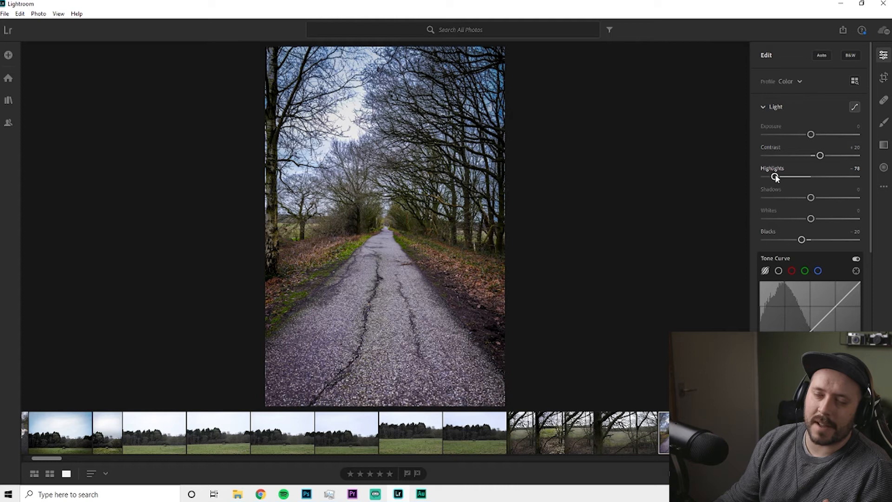
mouse_move(726, 222)
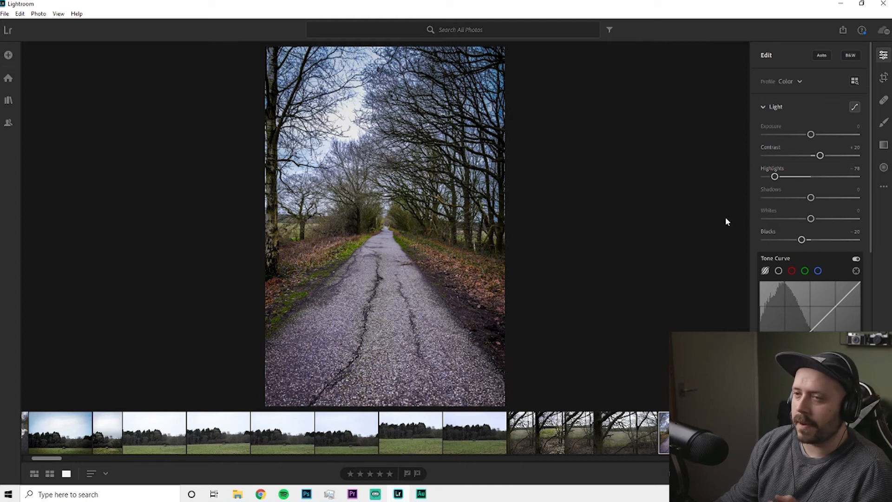
mouse_move(463, 288)
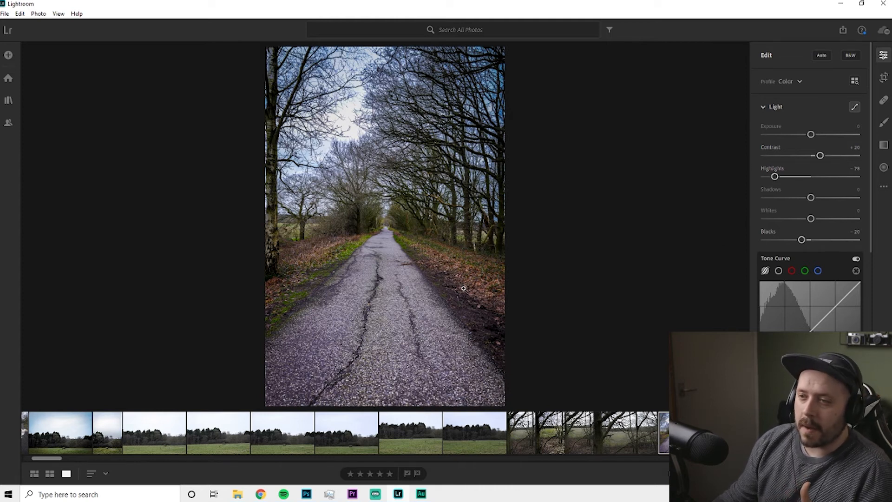
mouse_move(666, 364)
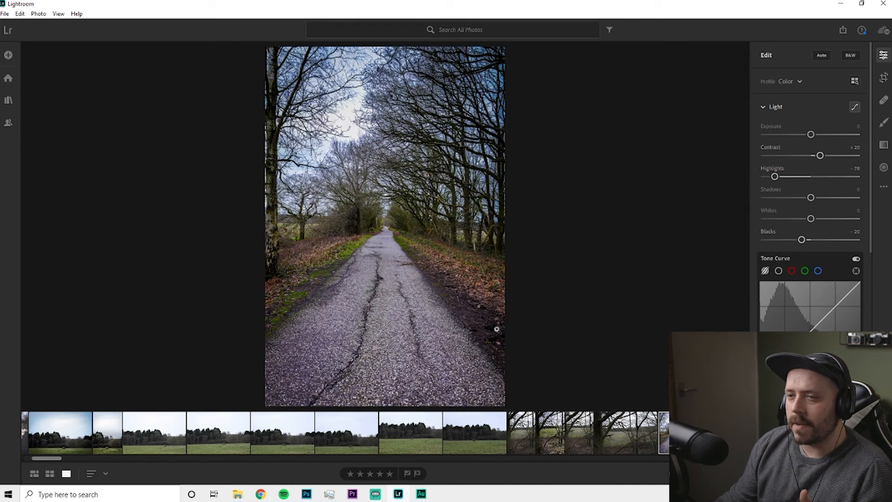
mouse_move(551, 276)
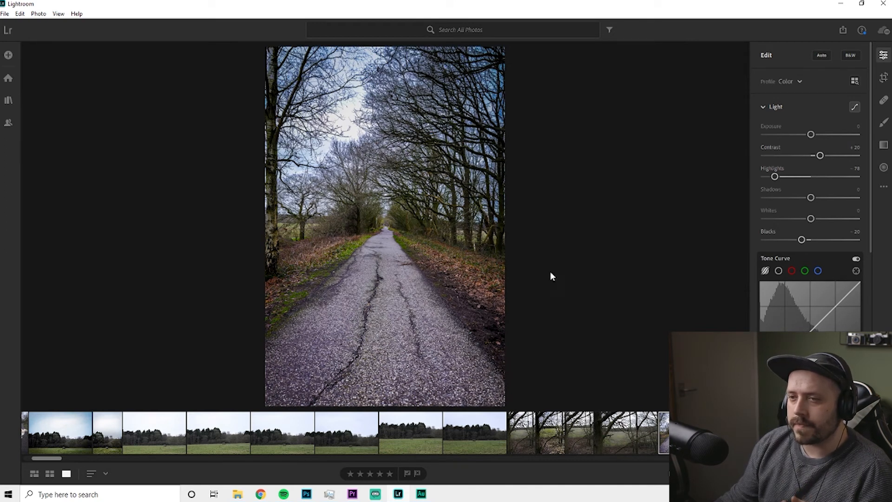
mouse_move(473, 276)
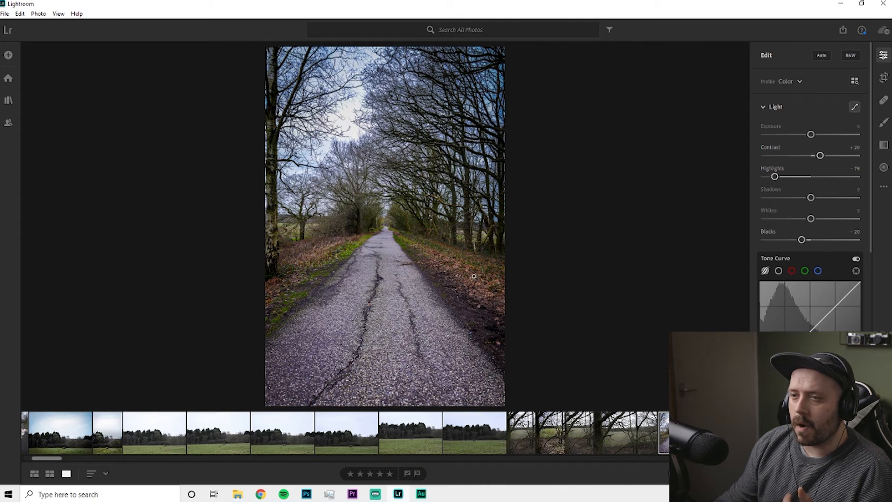
mouse_move(628, 297)
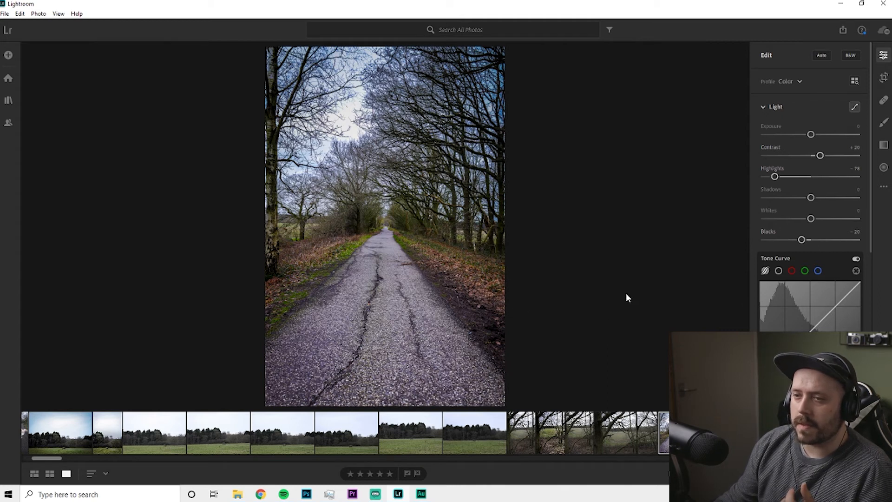
mouse_move(349, 313)
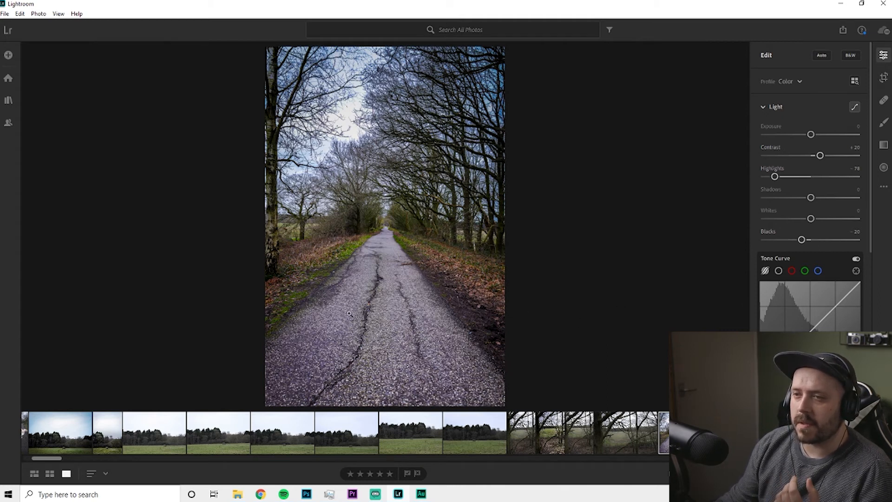
mouse_move(389, 236)
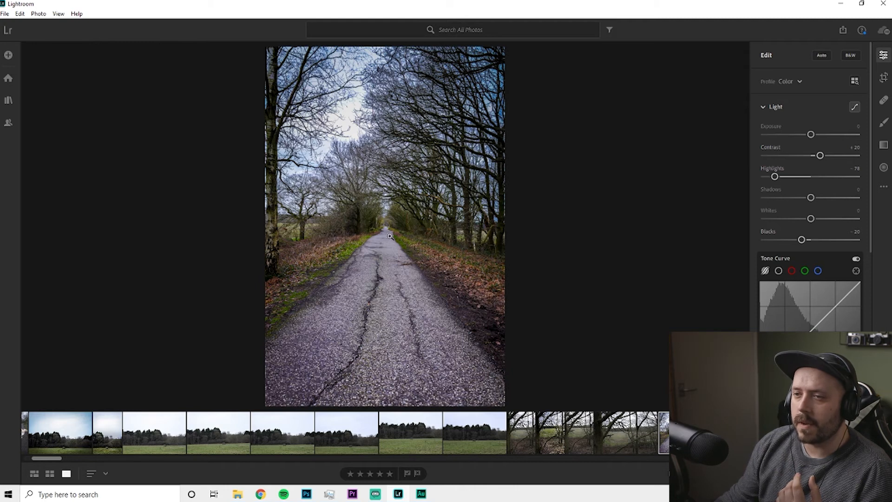
mouse_move(412, 181)
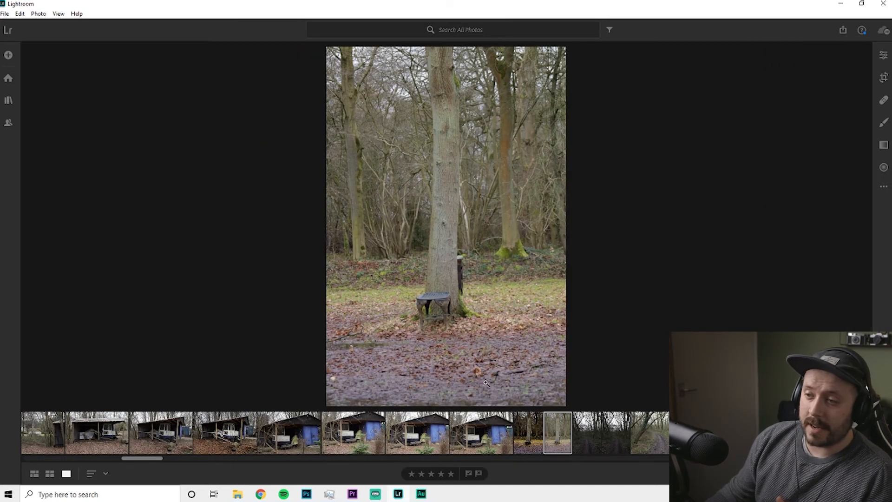
mouse_move(419, 382)
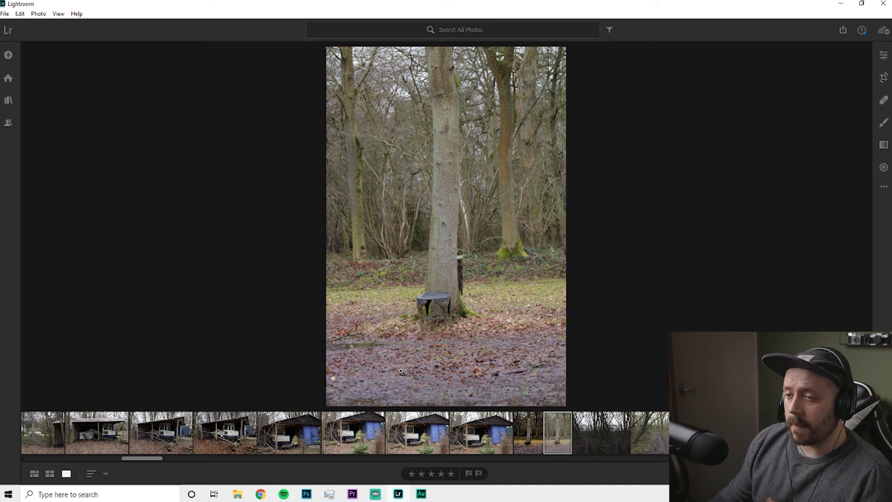
mouse_move(528, 452)
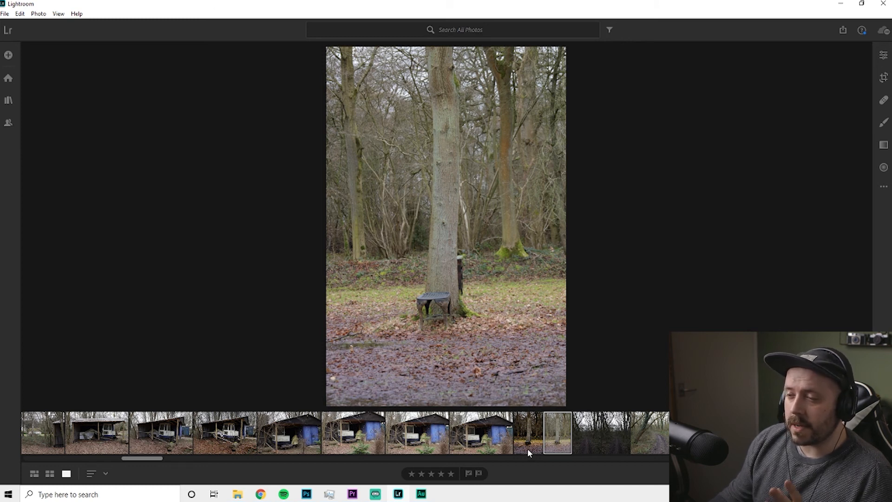
- Show the edited woodland tree photo with its darker, more saturated tones
click(525, 432)
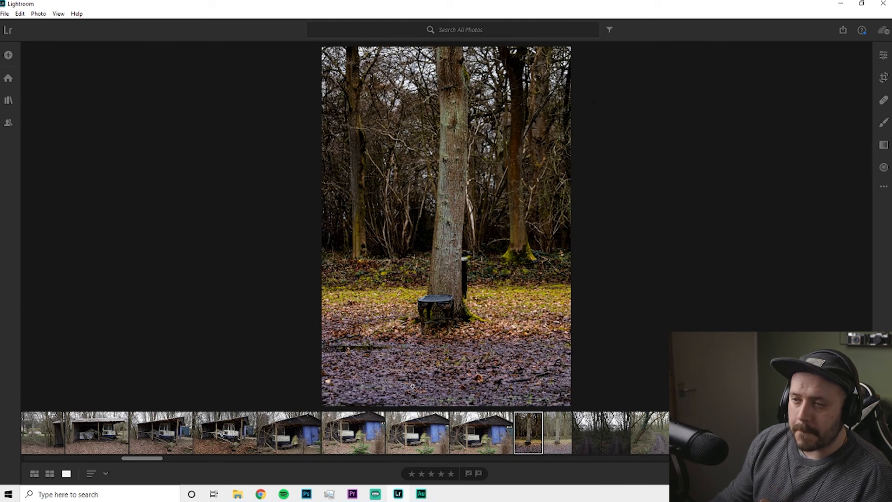
mouse_move(496, 457)
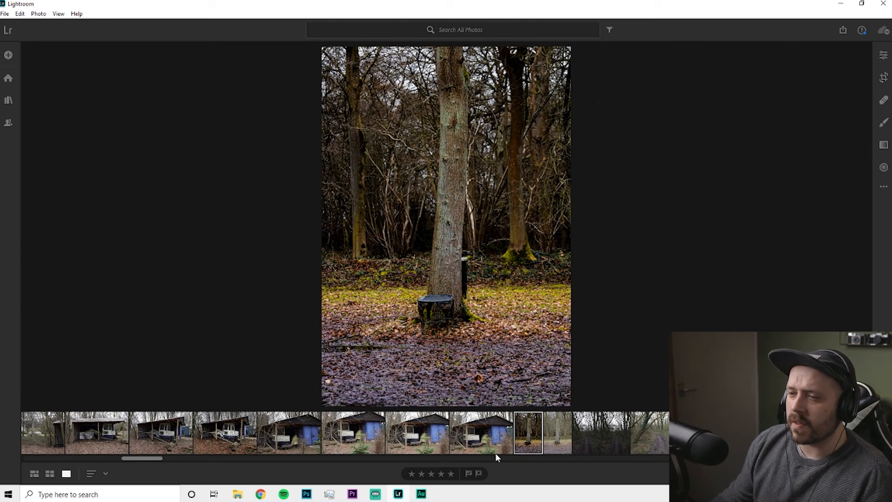
- Reveal the woodland photo's edit settings: vibrance -27, texture +28, clarity -22
click(883, 54)
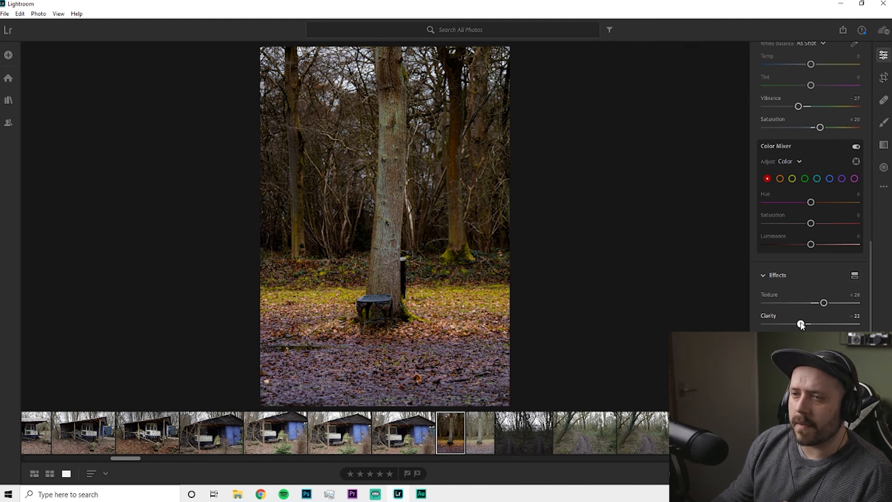
mouse_move(328, 350)
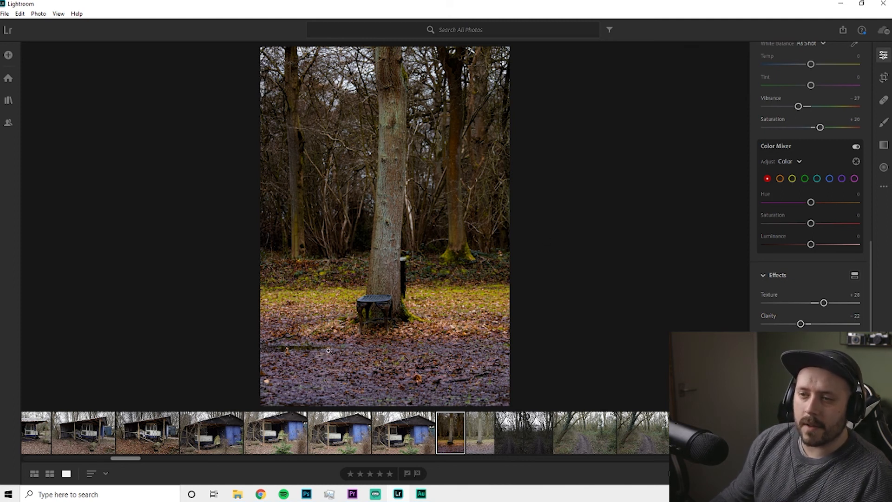
mouse_move(305, 324)
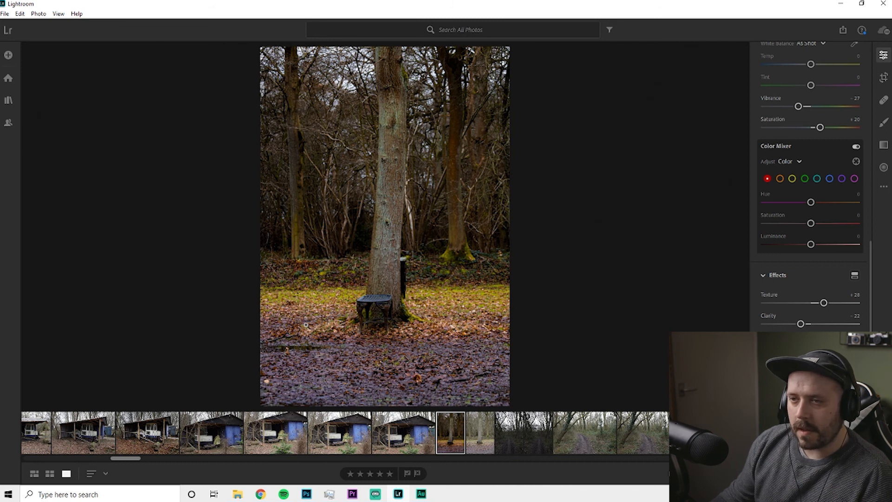
mouse_move(451, 275)
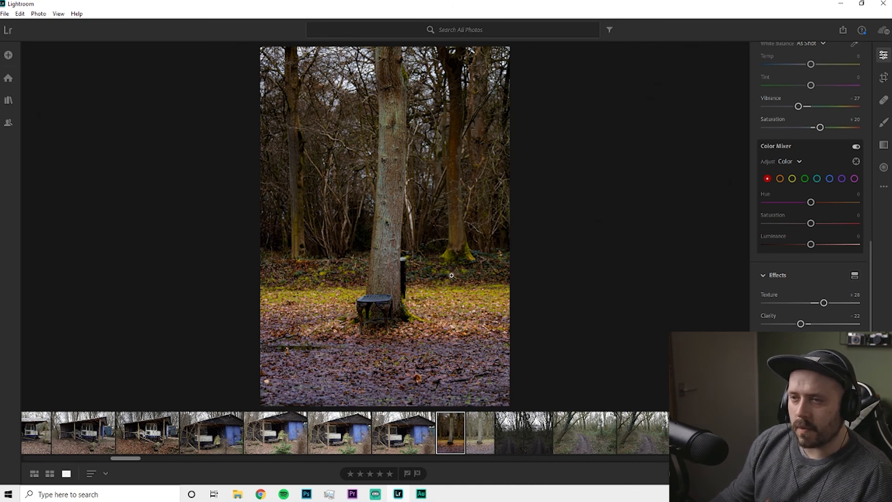
mouse_move(455, 384)
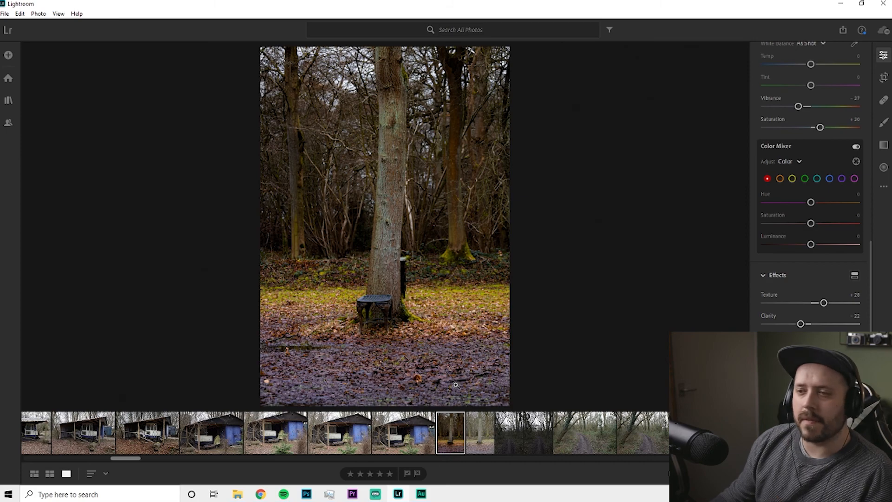